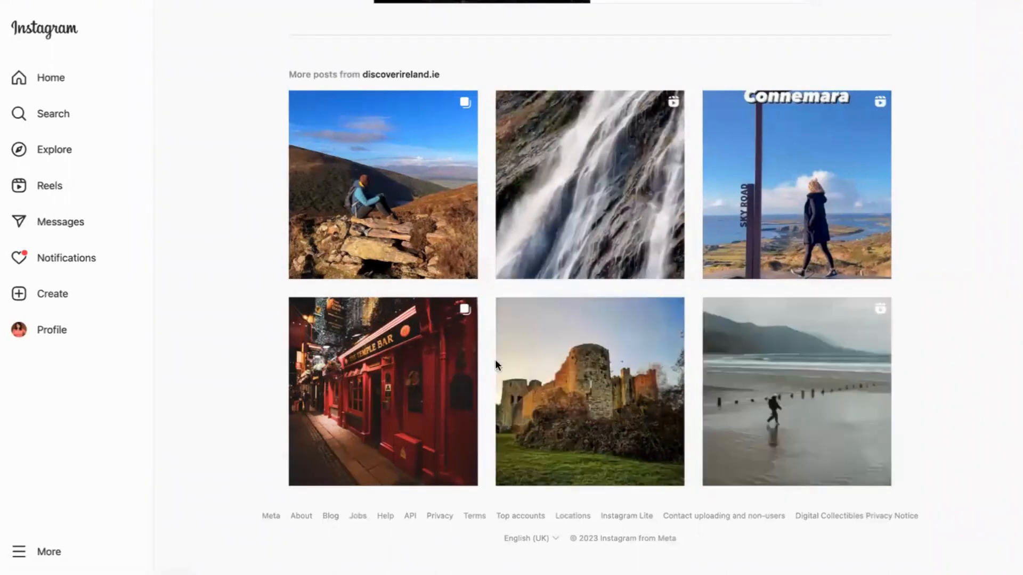
pyautogui.moveTo(825, 277)
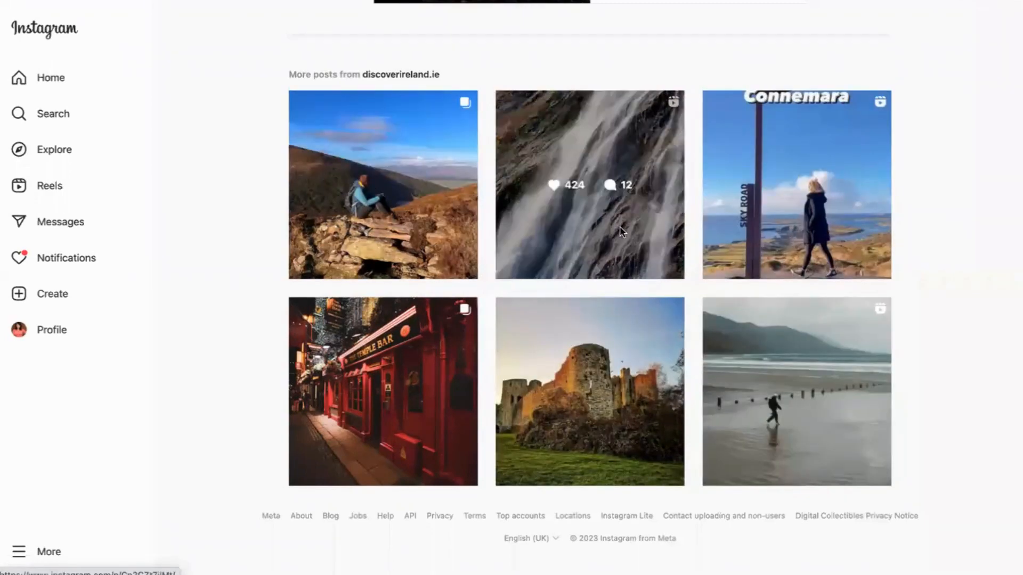
pyautogui.click(588, 185)
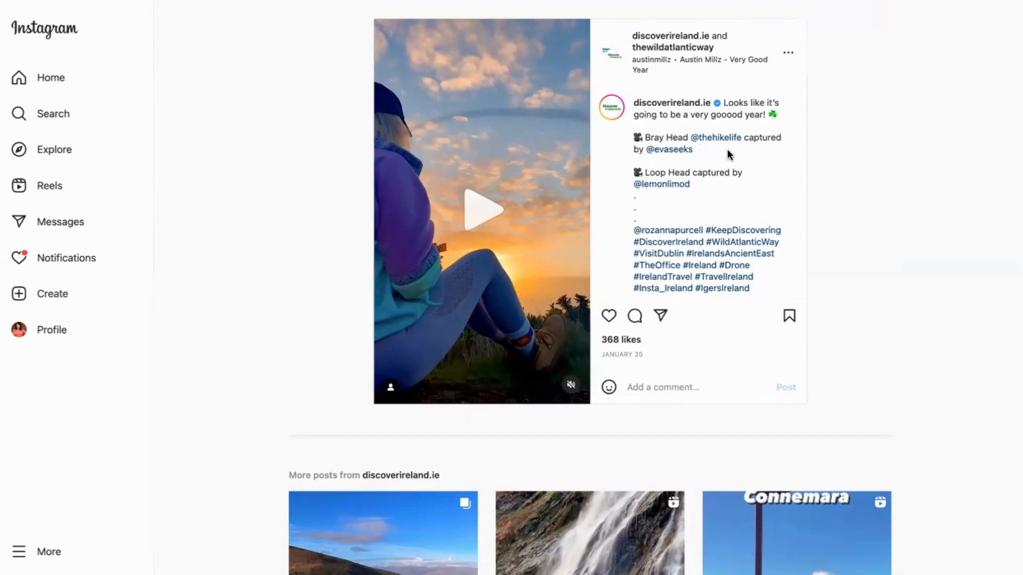
pyautogui.moveTo(718, 154)
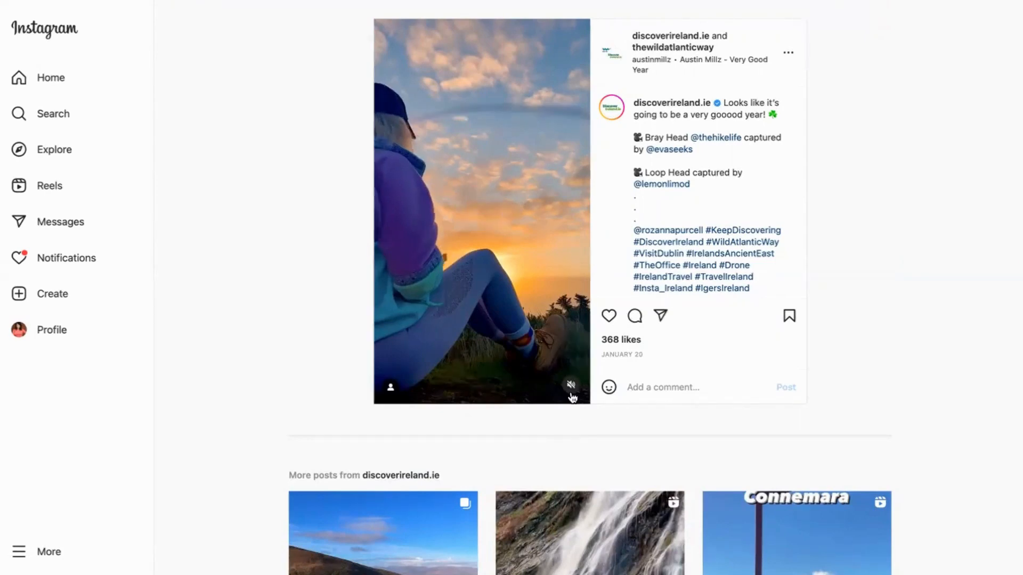
# Unmute the discoverireland.ie reel and let it play to the cottage-above-beach clip.
pyautogui.click(570, 385)
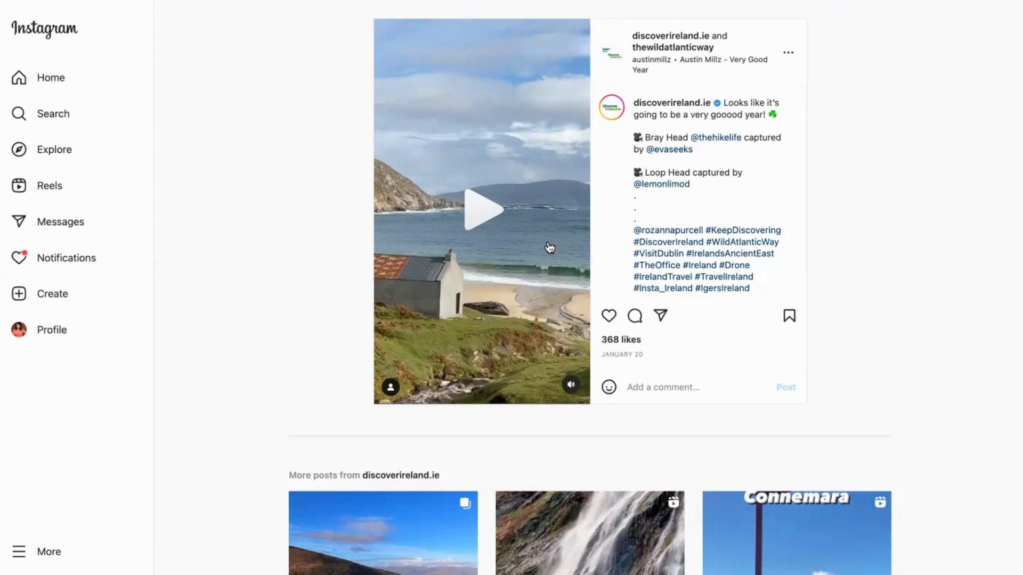
pyautogui.moveTo(756, 127)
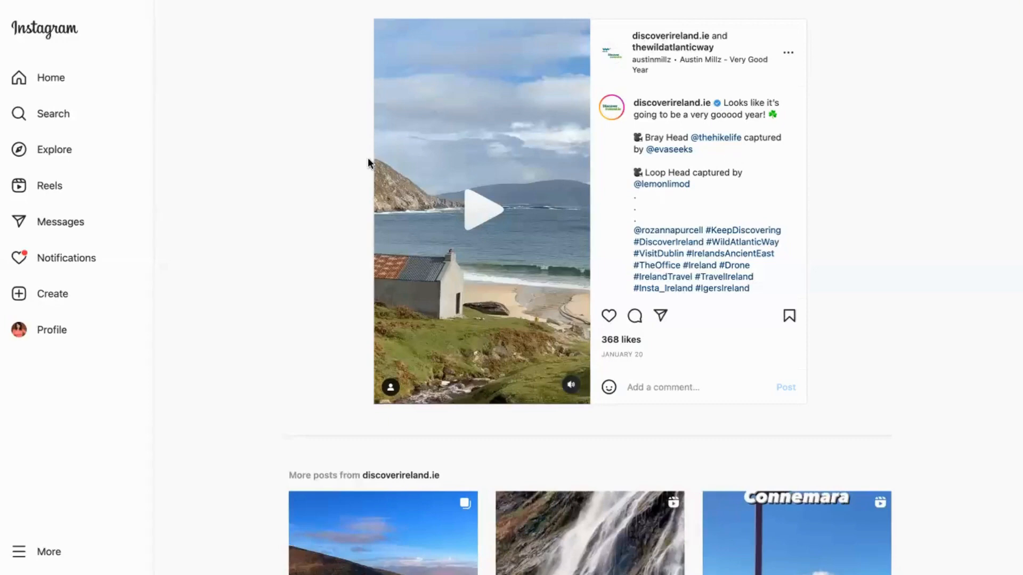
pyautogui.moveTo(217, 133)
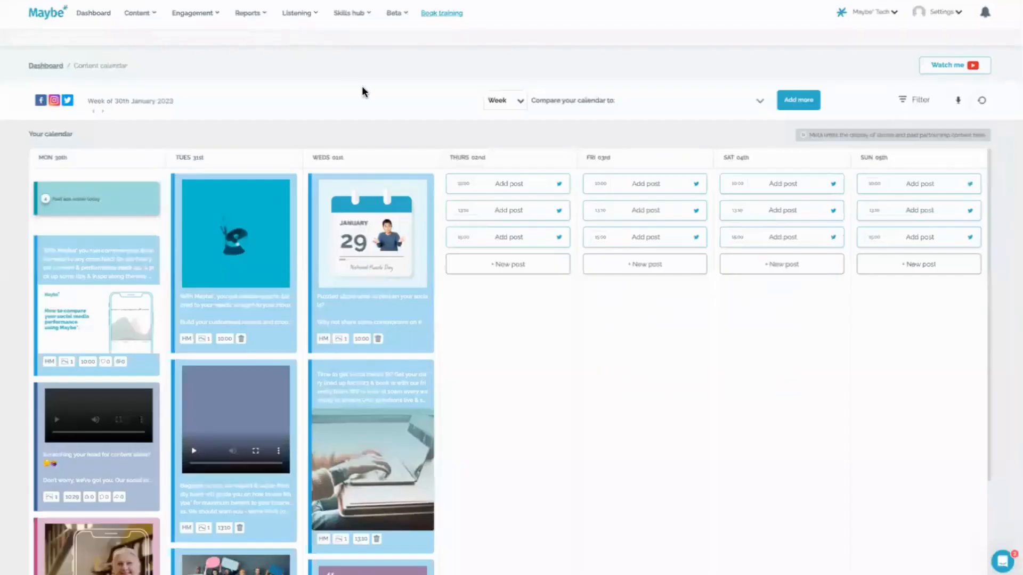
pyautogui.moveTo(400, 156)
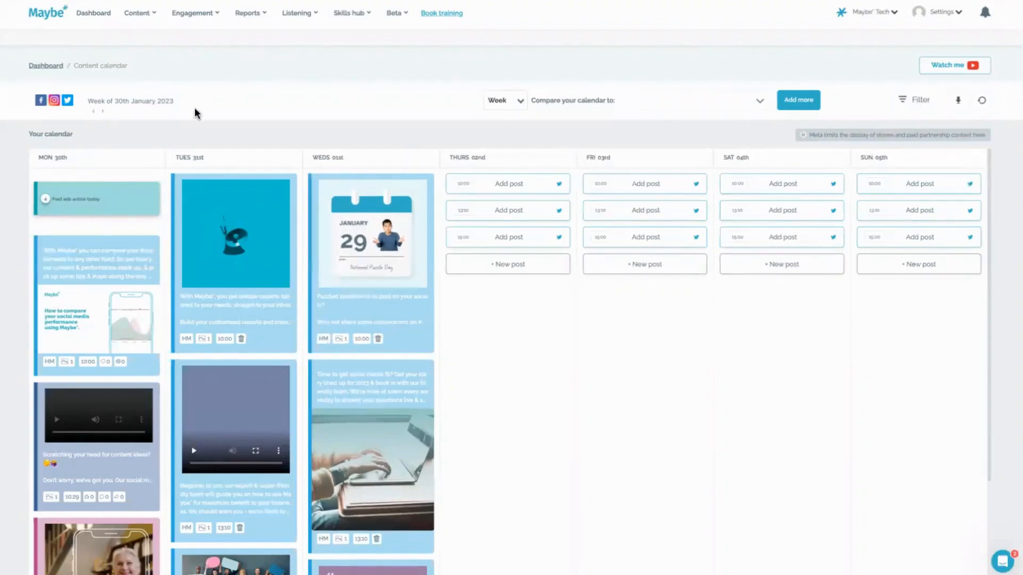
pyautogui.moveTo(349, 377)
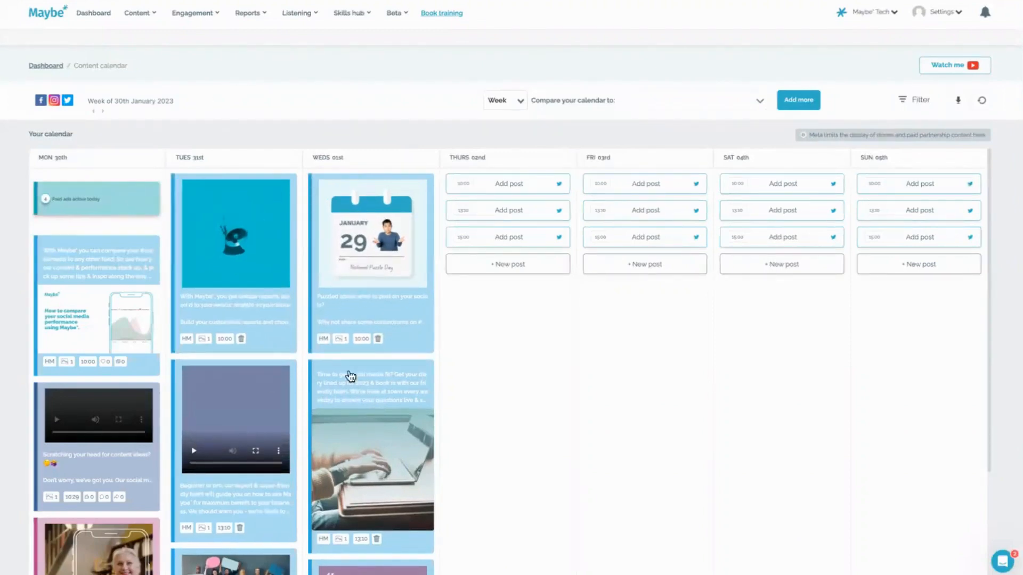
pyautogui.moveTo(556, 175)
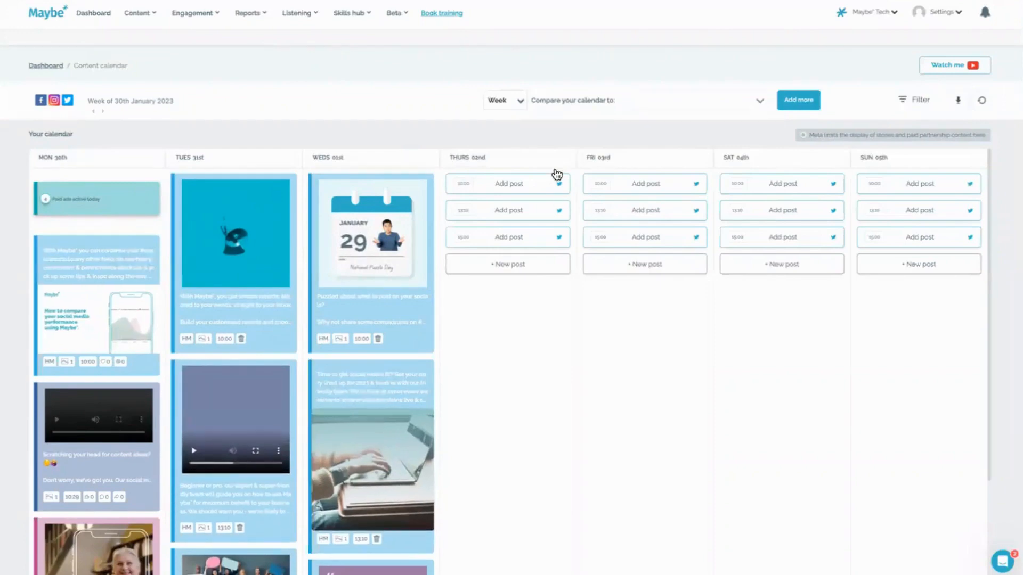
pyautogui.moveTo(788, 287)
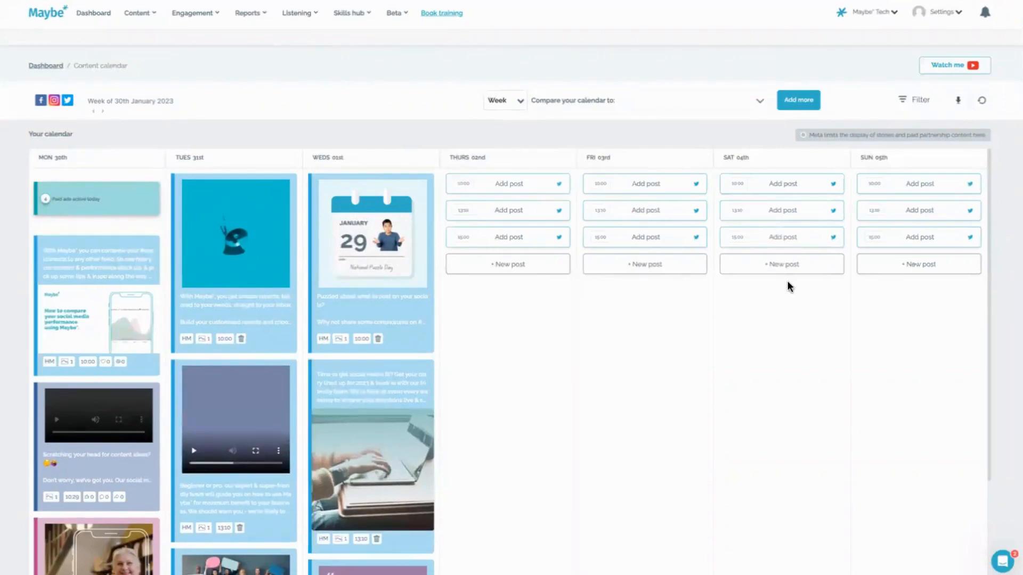
pyautogui.moveTo(710, 134)
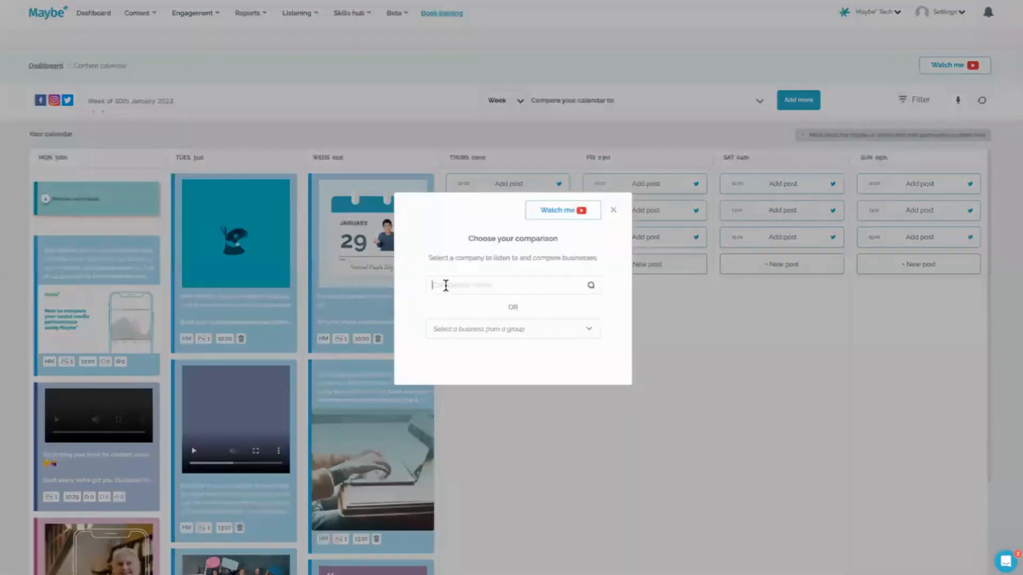
# Search 'desi', then 'vis', to find Visit Scotland as the comparison business.
pyautogui.write('desi')
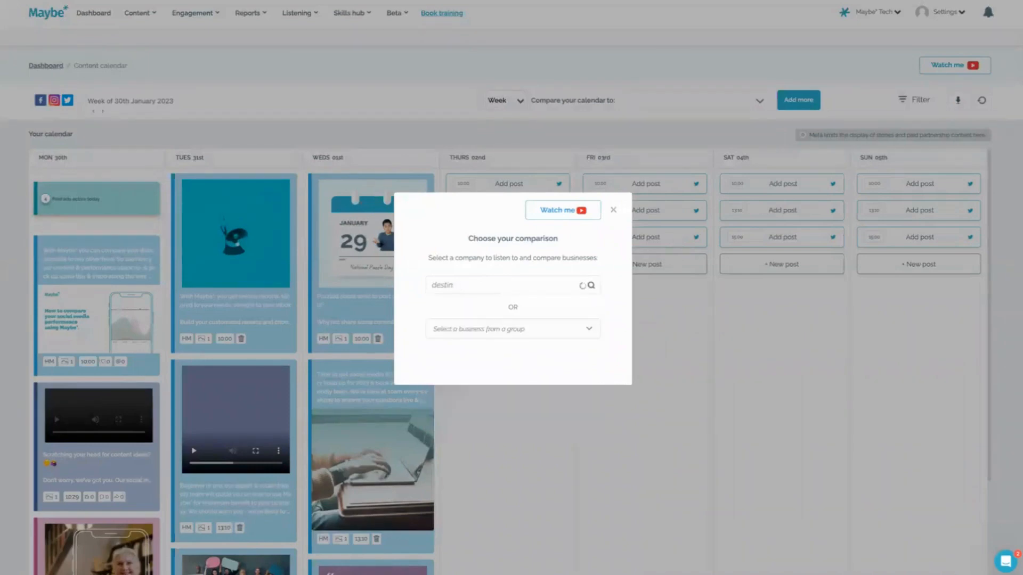
pyautogui.write('vis')
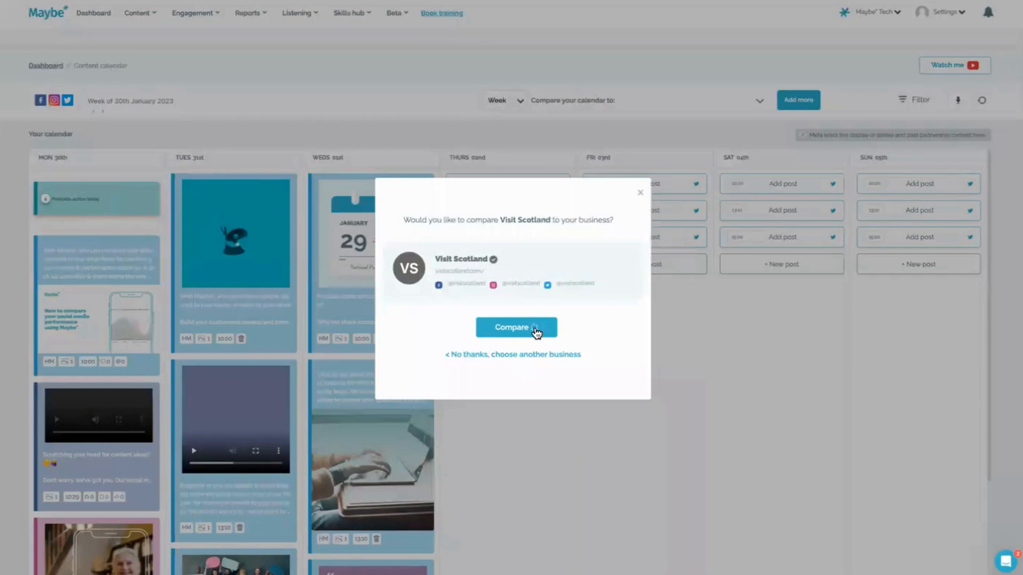
# Confirm comparing Visit Scotland, then open the week's month date picker.
pyautogui.click(515, 327)
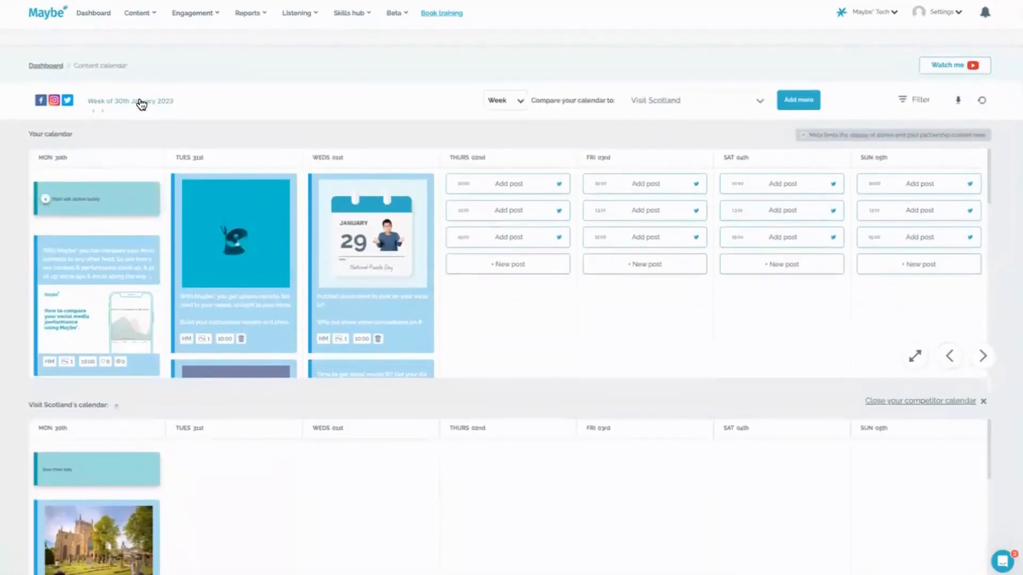
pyautogui.click(130, 101)
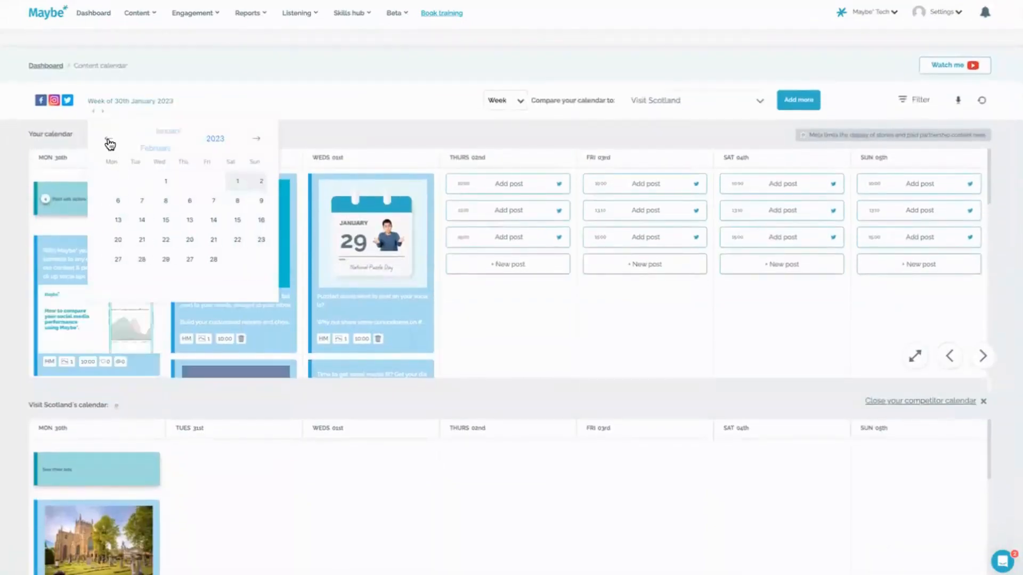